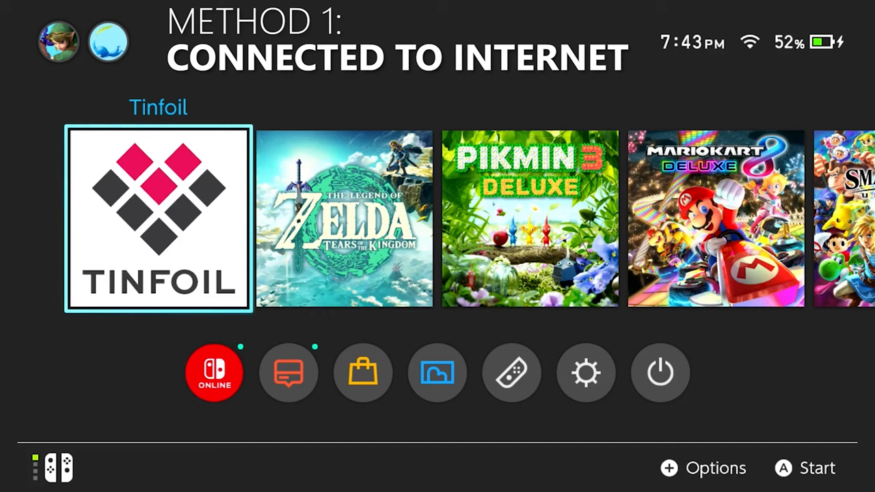
Step: Open System Settings and reach LazyTown's DNS Settings, currently Automatic
click(585, 372)
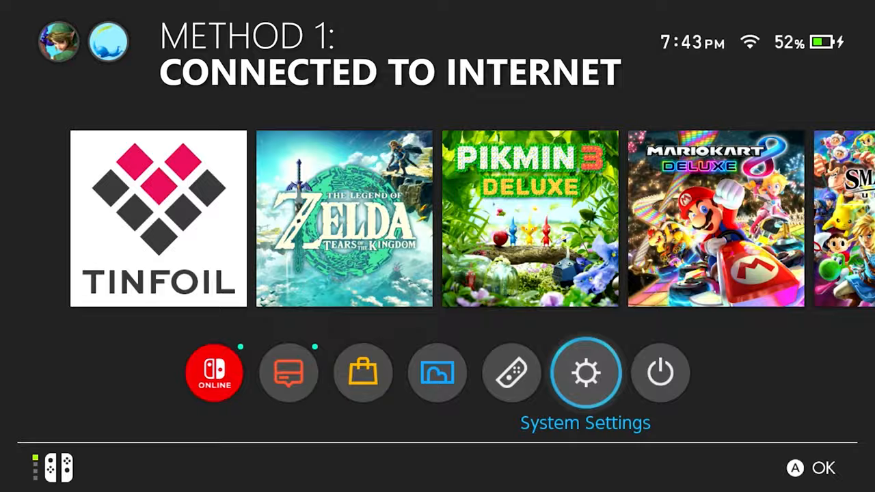
click(585, 372)
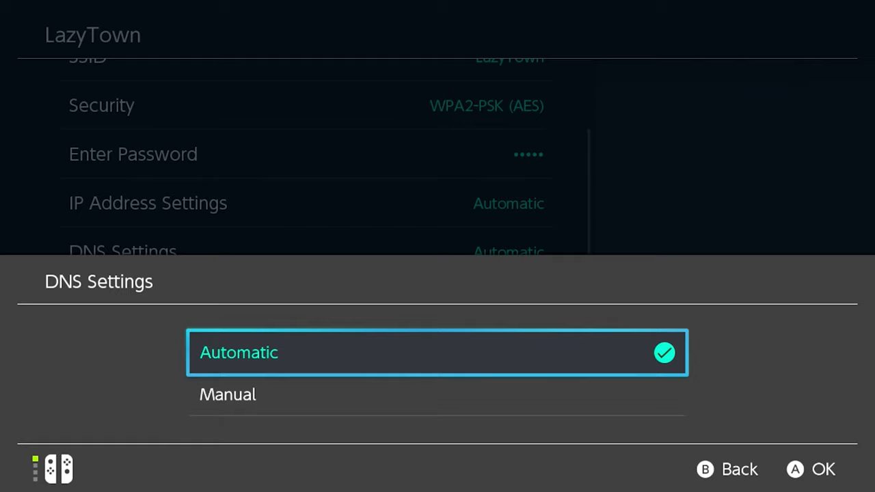
Step: Back out to the Networks Found list showing LazyTown and Verizon_BW6RX9
click(227, 394)
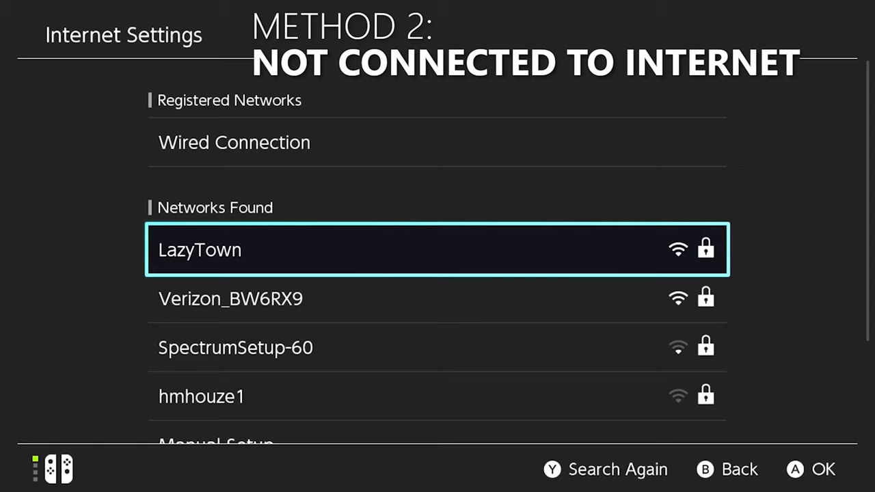
Step: Try LazyTown, dismiss the connection failure, and set its DNS Settings to Manual
click(438, 249)
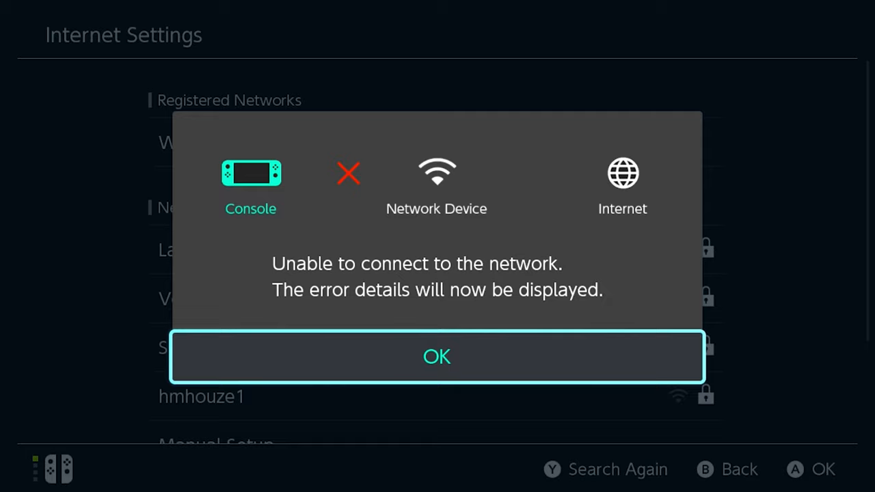
click(436, 356)
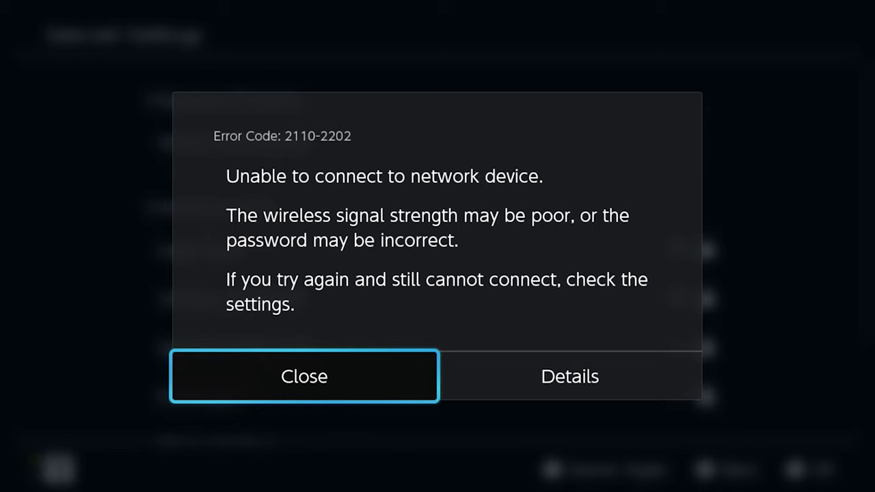
click(304, 375)
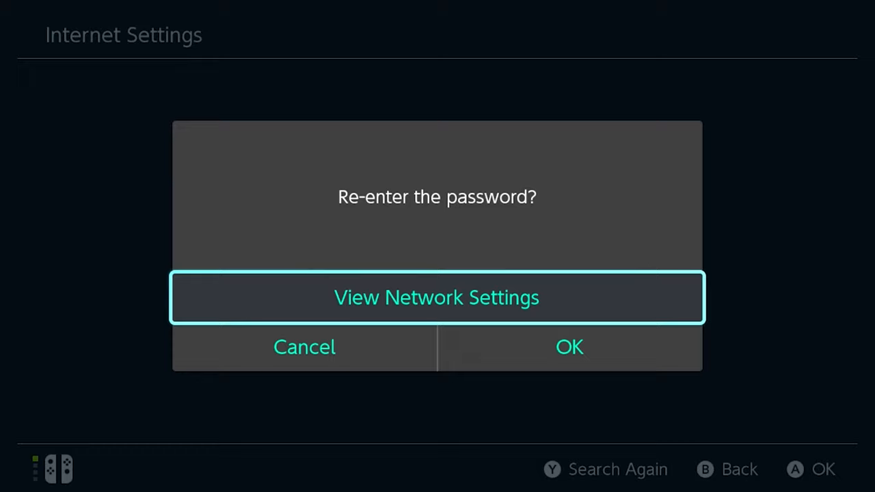
click(436, 297)
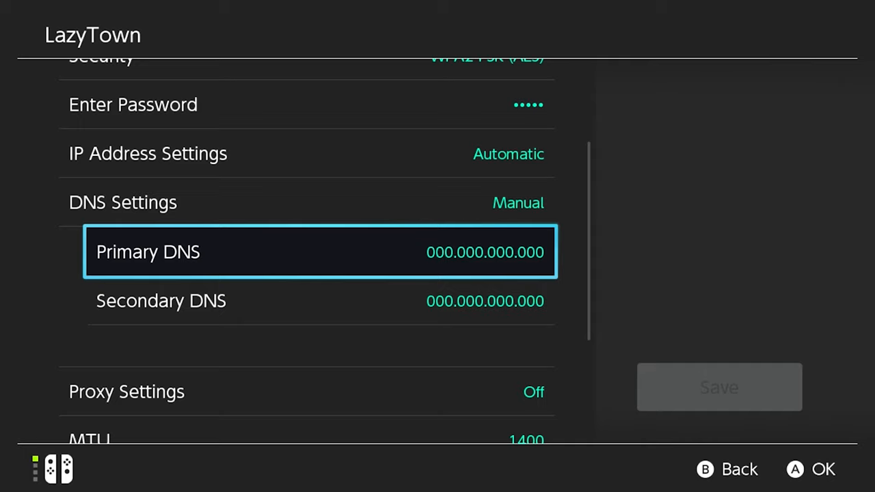
Step: Enter primary DNS 207.246.121.077 and secondary DNS 163.172.141.219, then save
click(320, 252)
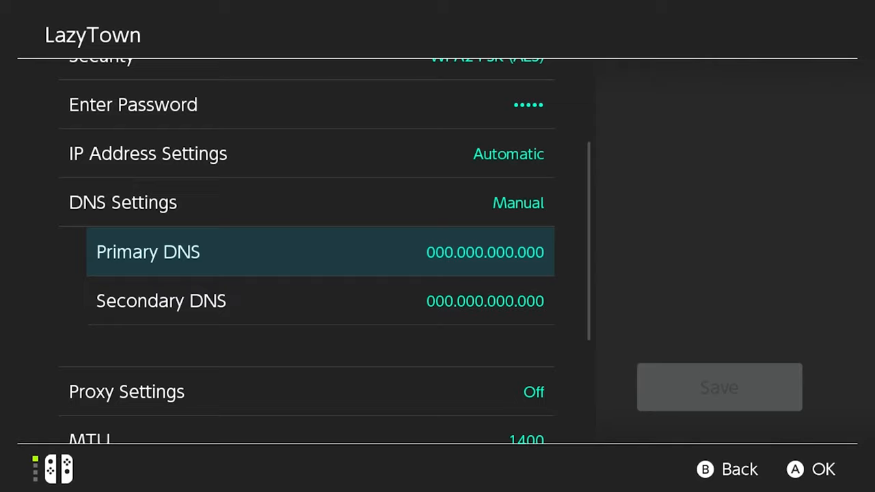
click(160, 301)
text(163.172.1)
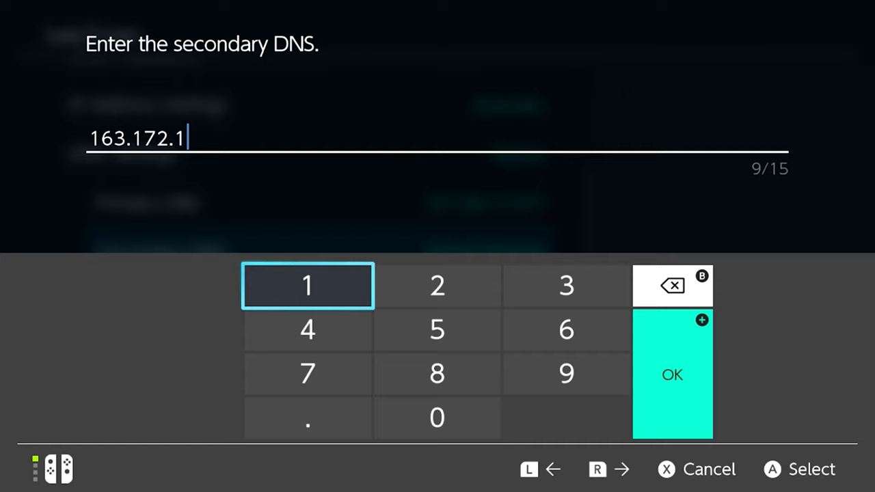
click(672, 374)
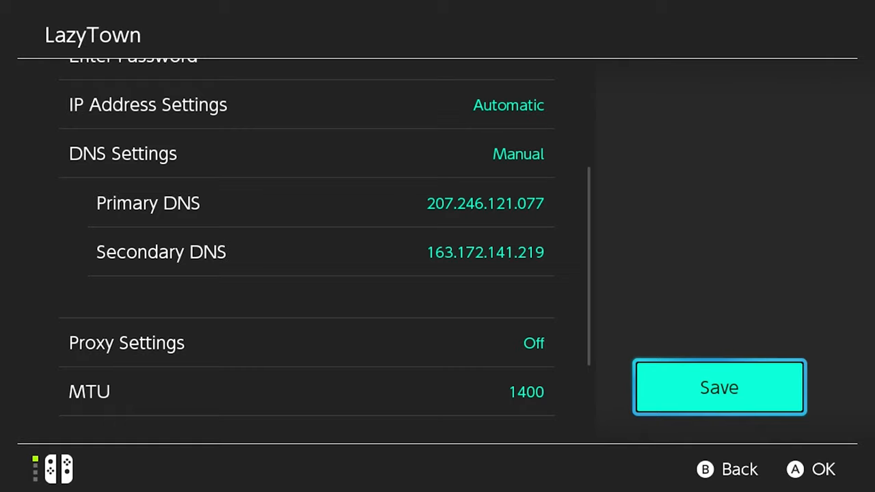
click(718, 387)
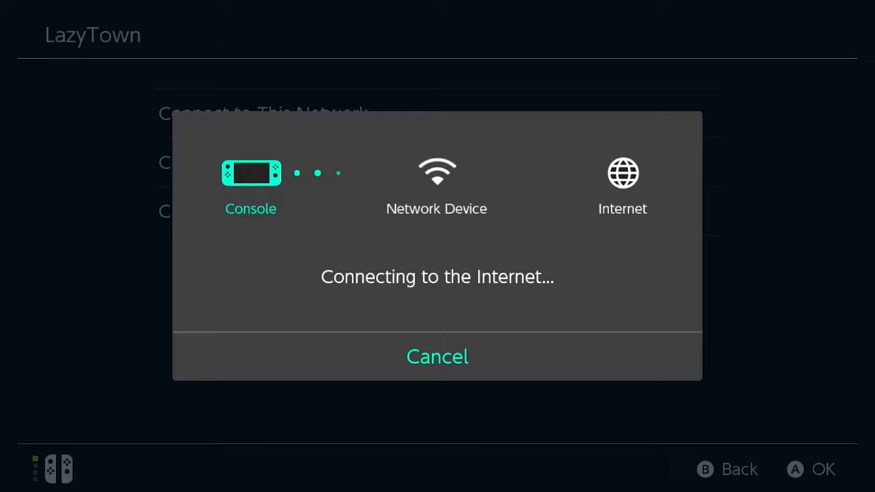
Step: Dismiss the connection test and exit LazyTown's options to the HOME Menu
click(437, 356)
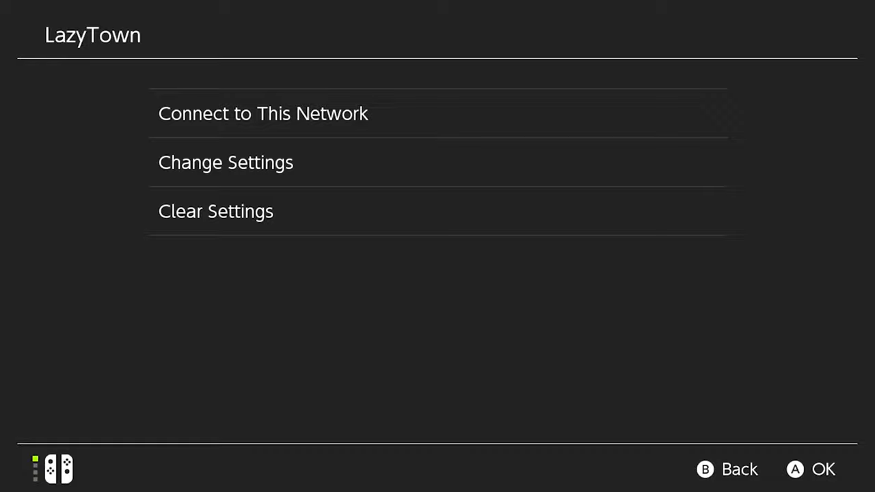
click(263, 113)
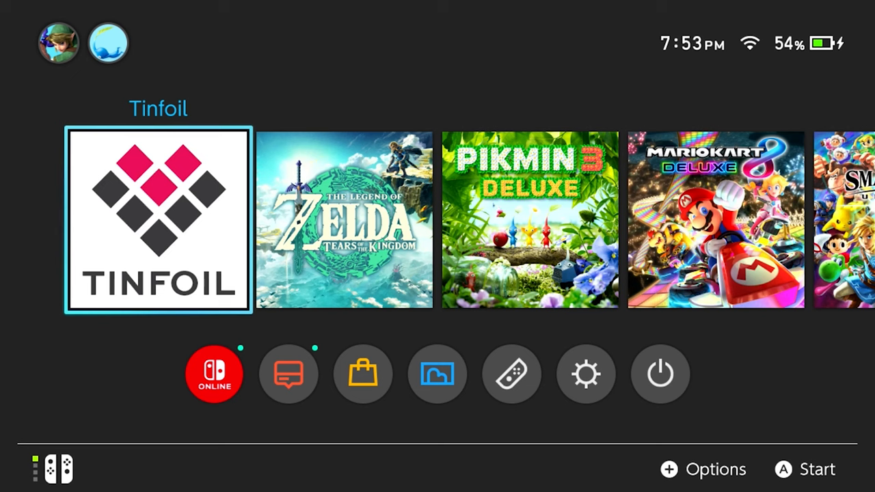
Step: Launch the Nintendo eShop to test whether Nintendo servers are blocked
click(362, 374)
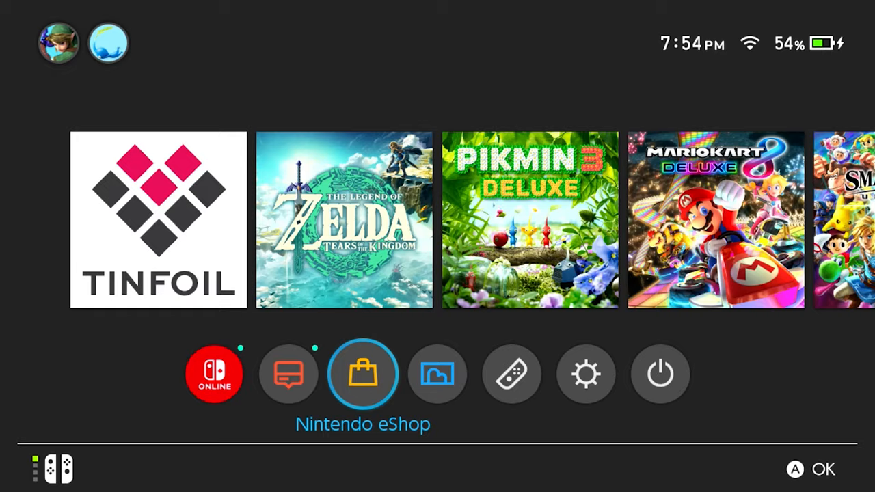
click(362, 373)
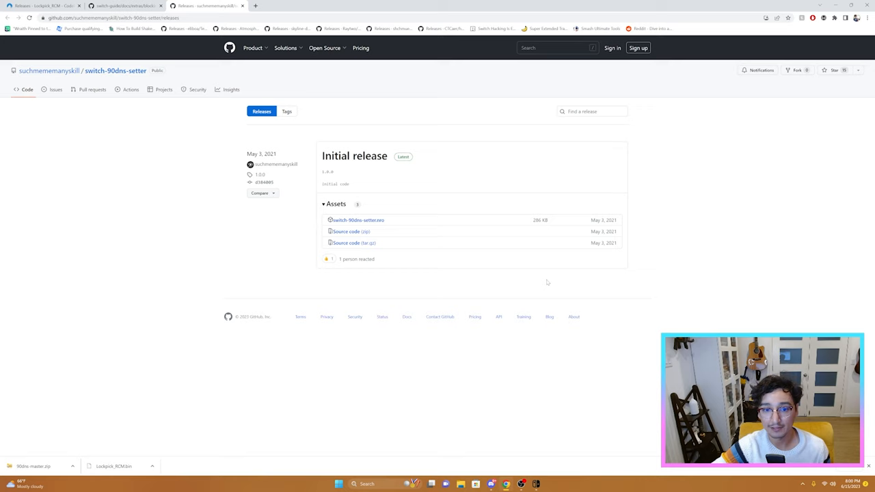
Step: Download switch-90dns-setter.nro from the GitHub releases Assets list
click(356, 220)
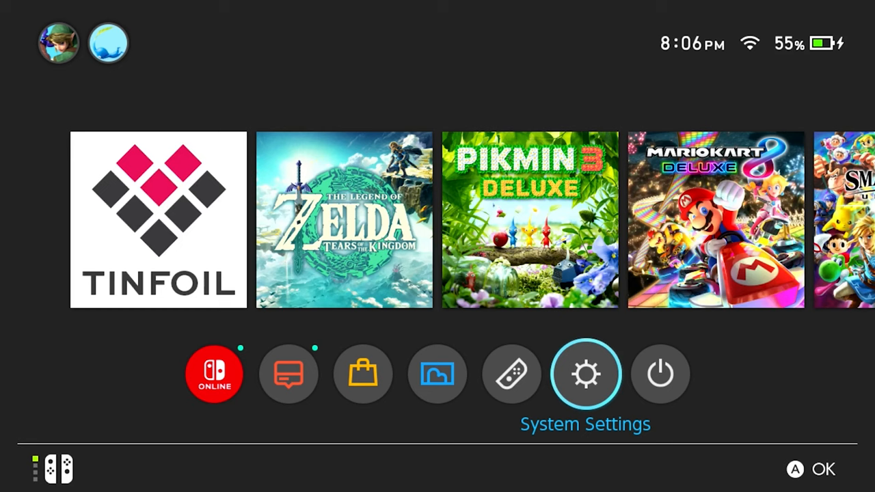
Step: Launch System Settings via the gear icon on the HOME Menu
click(585, 373)
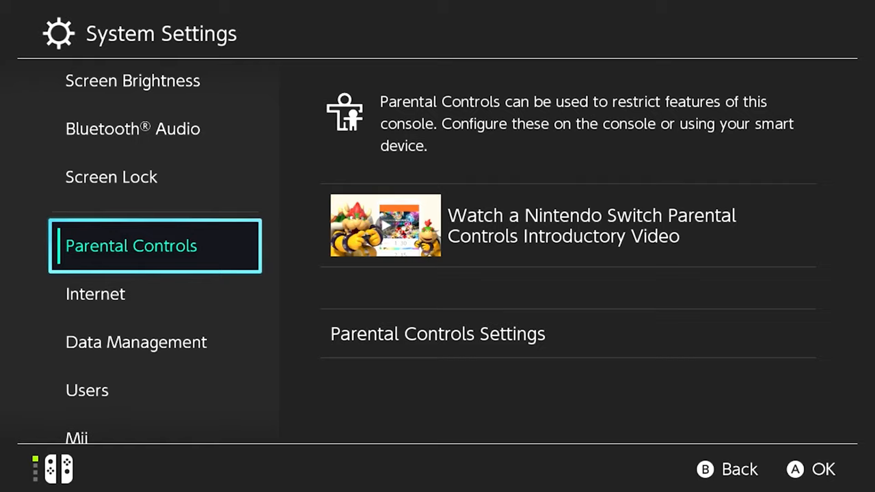